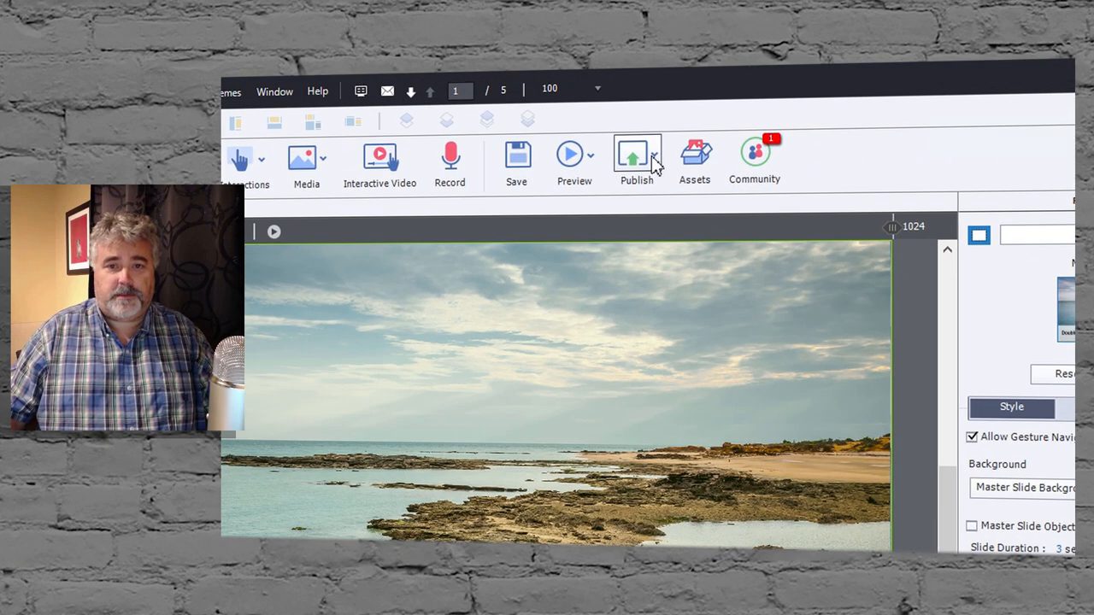
# Bring up the Publish for Devices dialog from the toolbar's Publish menu
pyautogui.click(635, 157)
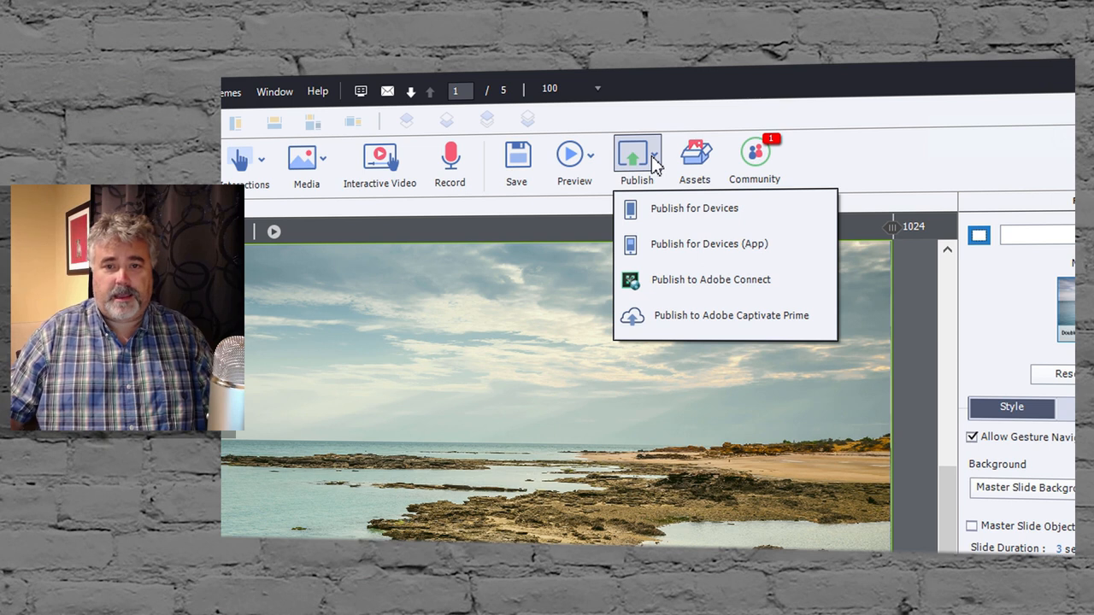
pyautogui.click(694, 209)
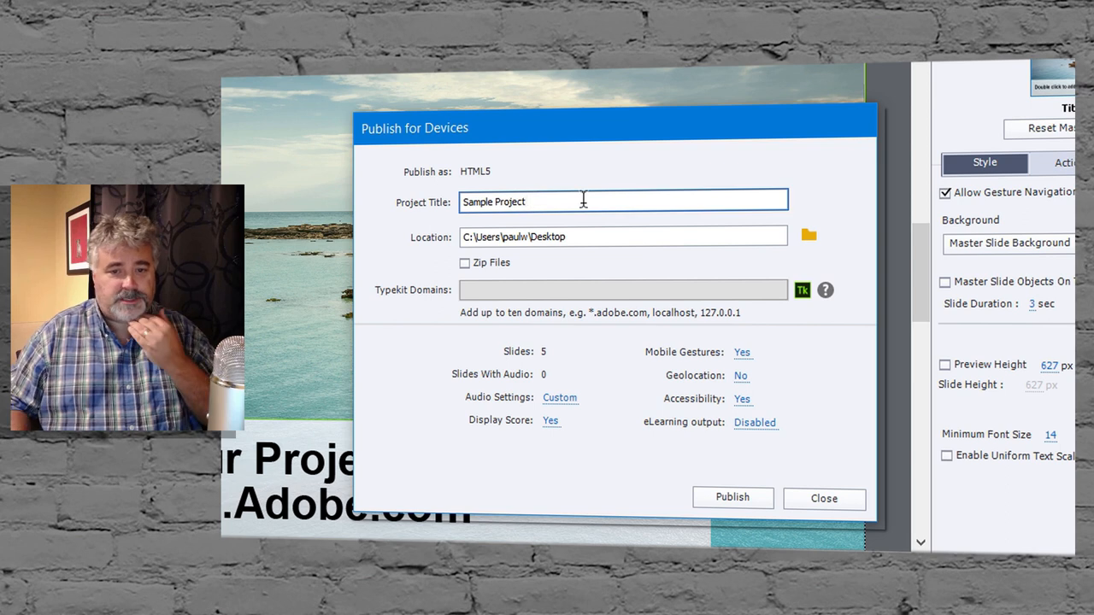
pyautogui.moveTo(482, 277)
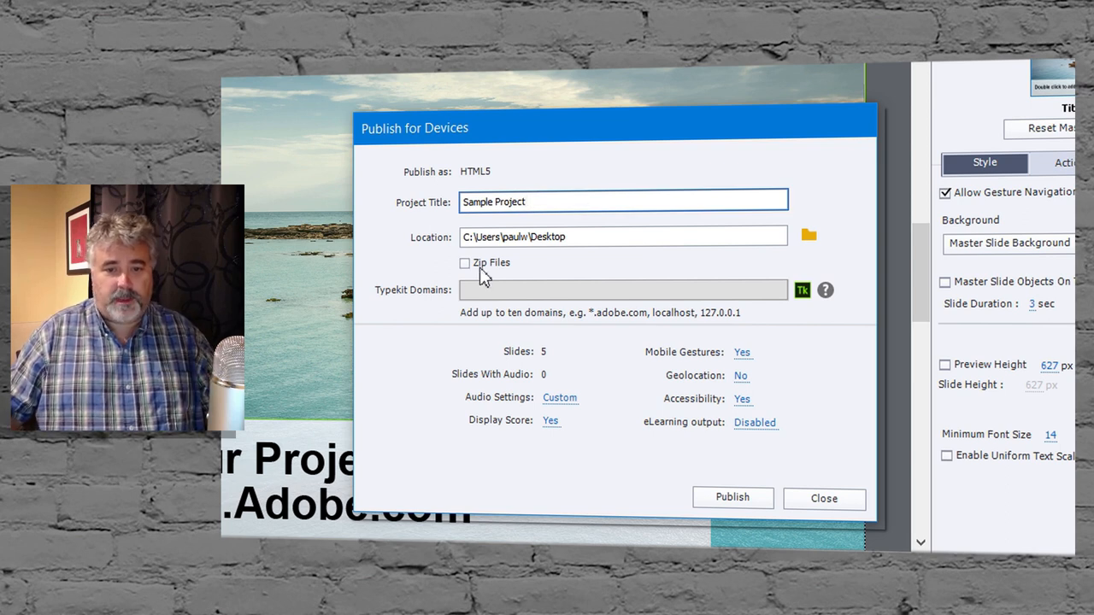
# Turn on the Zip Files option for the HTML5 output
pyautogui.click(465, 264)
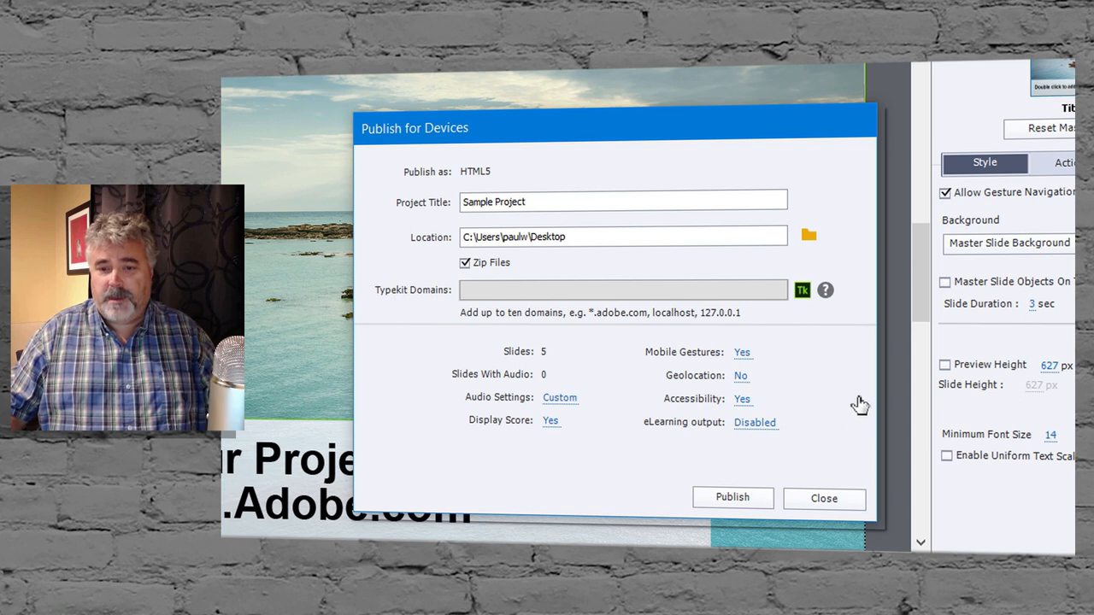
pyautogui.moveTo(690, 304)
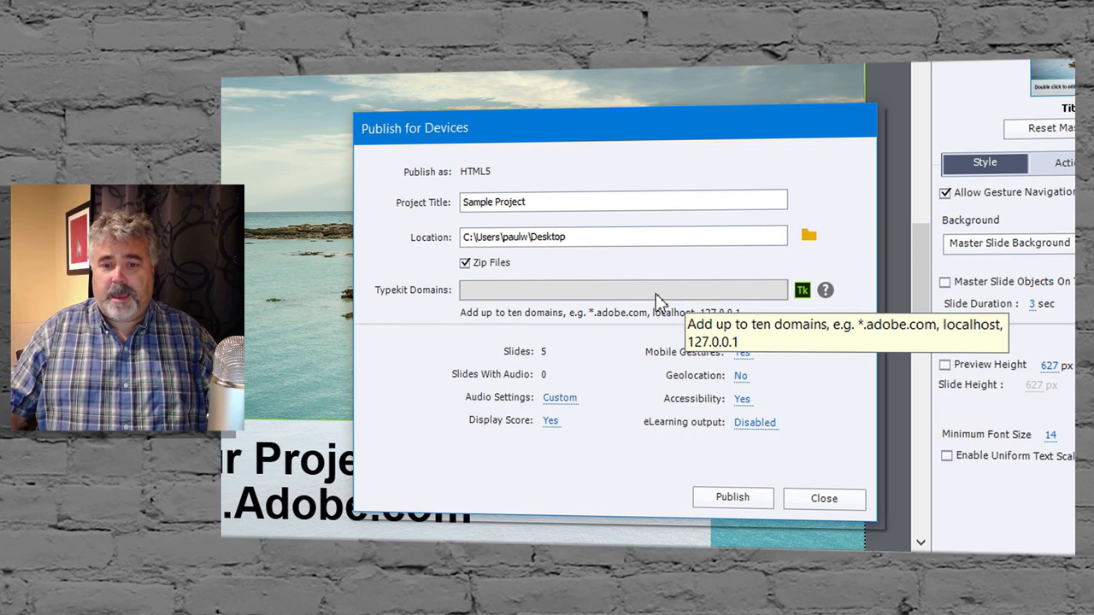
pyautogui.moveTo(389, 352)
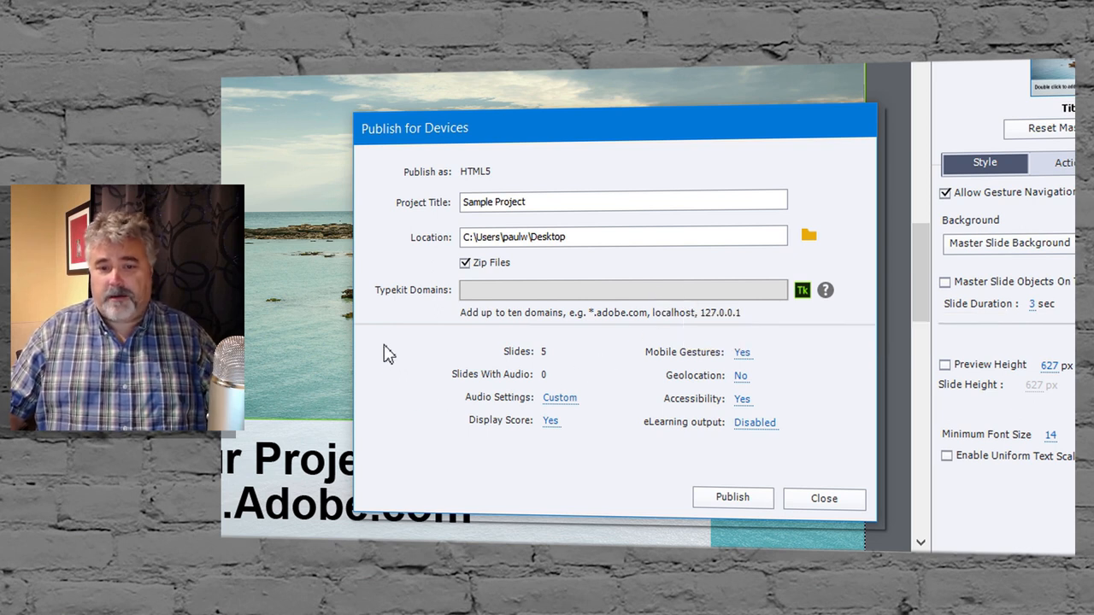
pyautogui.moveTo(640, 326)
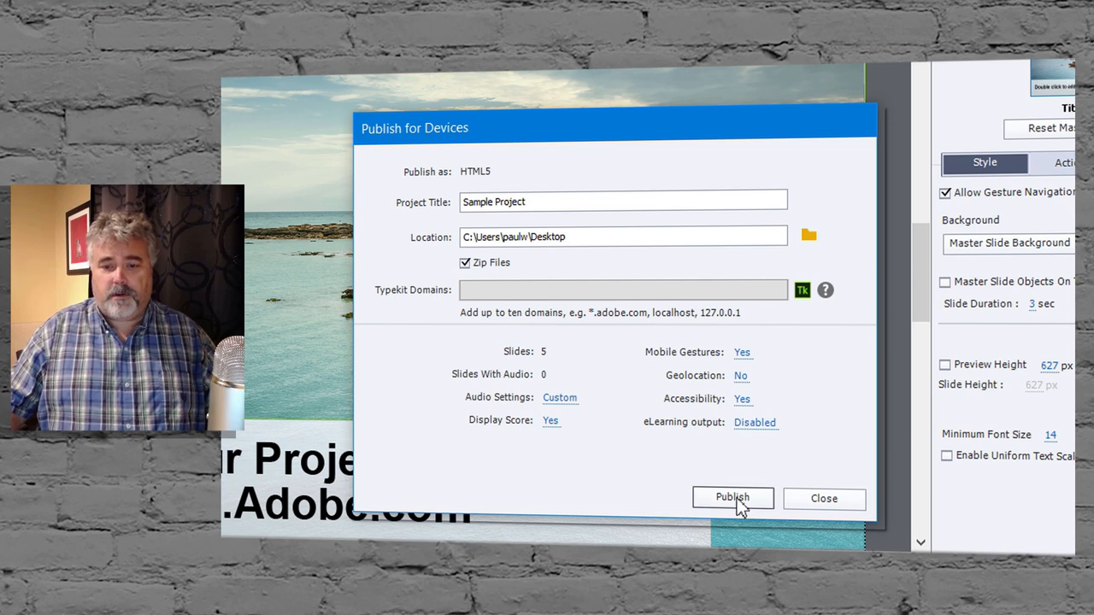
# Publish Sample Project to the desktop and acknowledge the 'Publish completed successfully' message
pyautogui.click(731, 497)
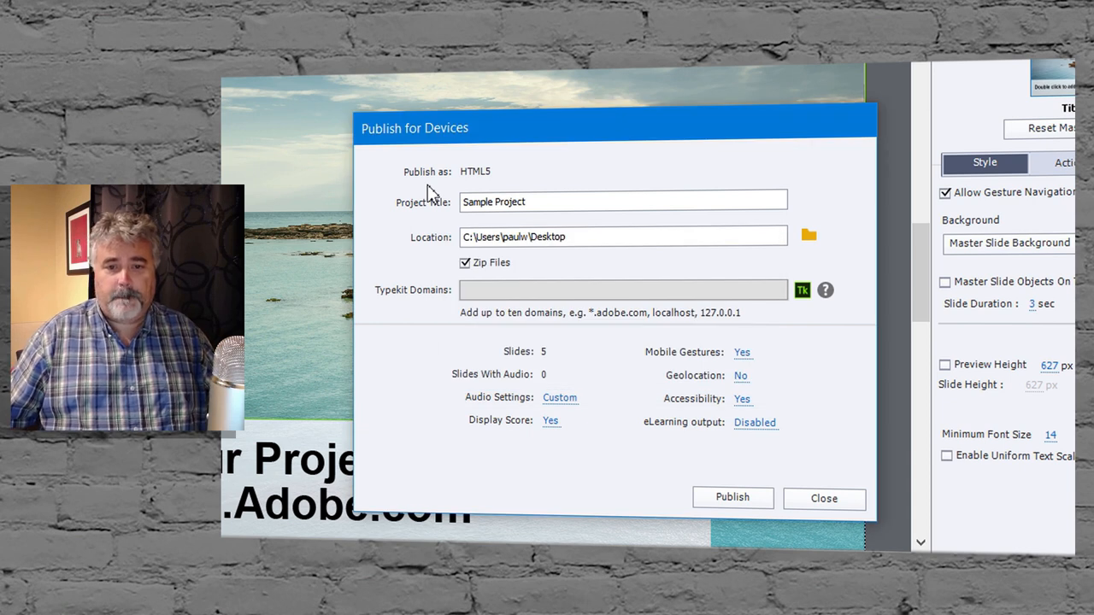
pyautogui.click(731, 496)
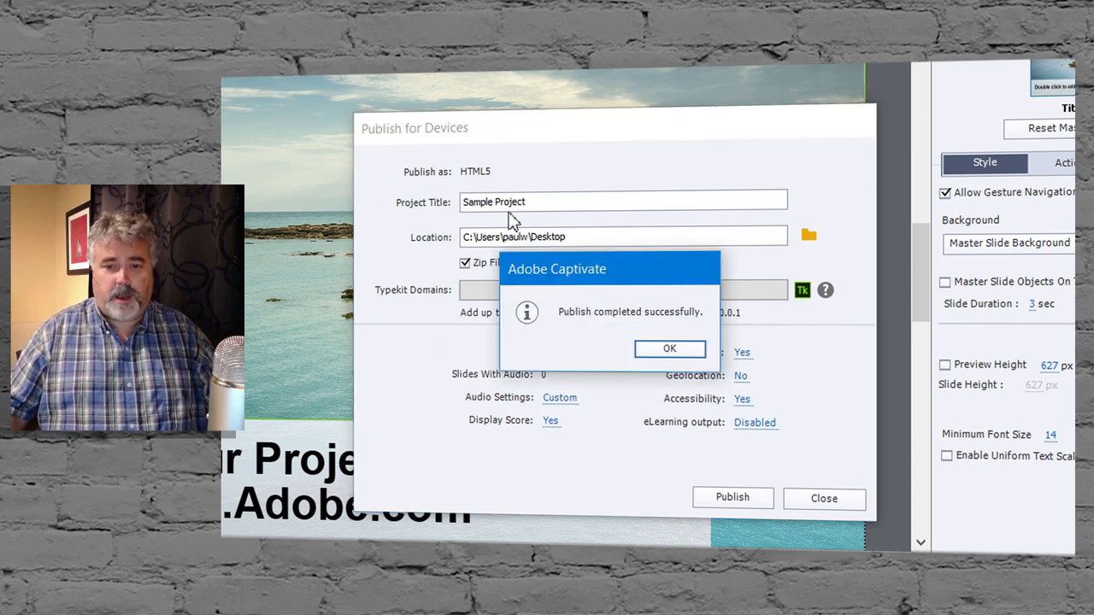
pyautogui.click(670, 348)
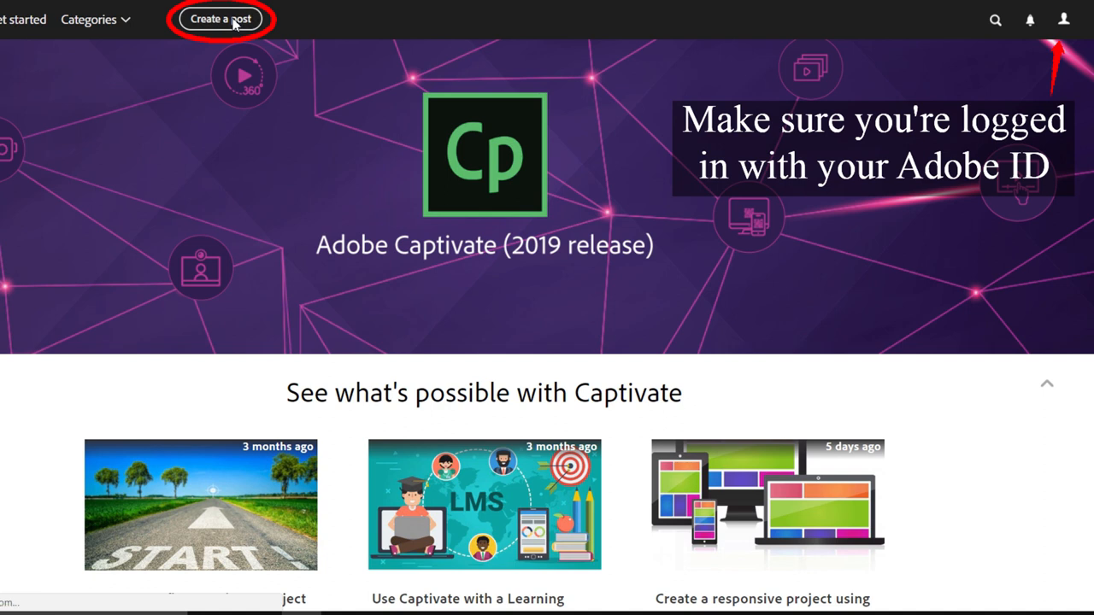
# Start a new post with 'Create a post' on the community top bar
pyautogui.click(219, 17)
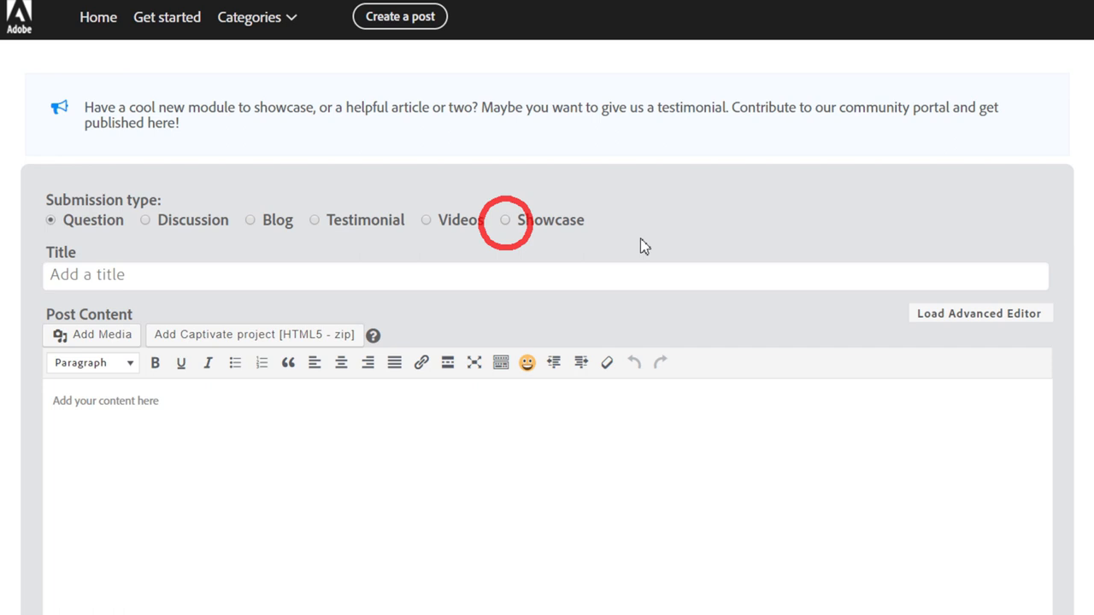
# Set the post to Showcase and title it 'Uploading a Sample Project to the Adobe eLearning Community'
pyautogui.click(504, 221)
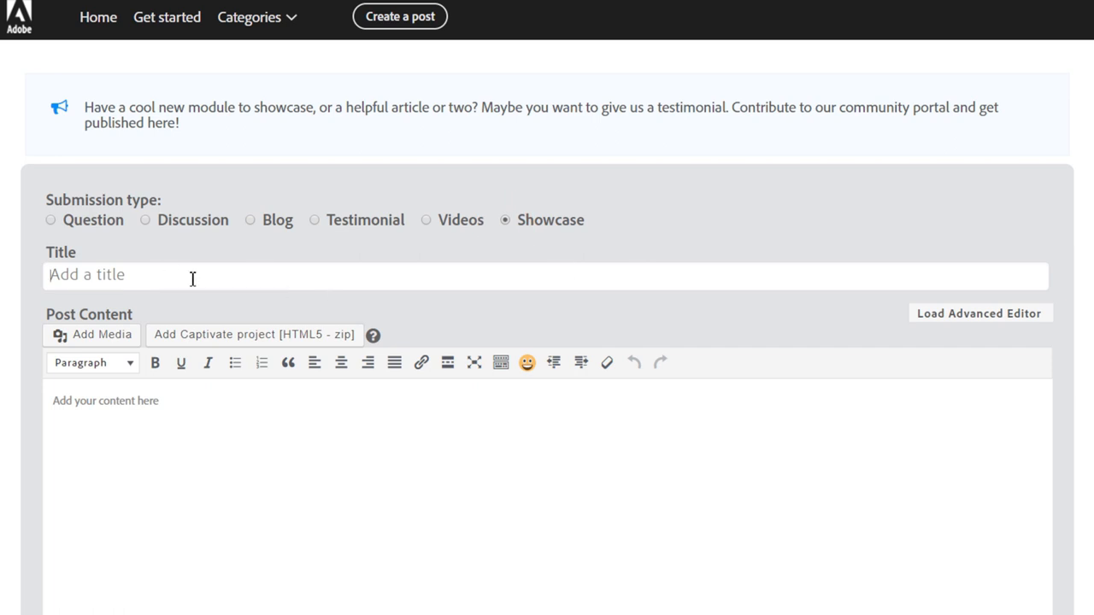
pyautogui.moveTo(444, 280)
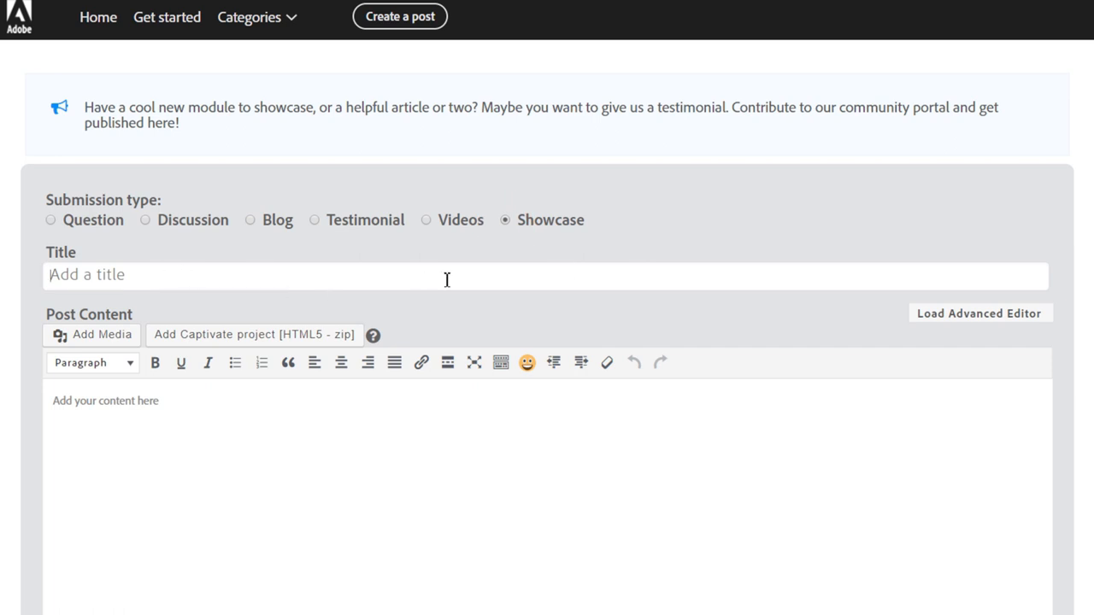
pyautogui.write('Uploading')
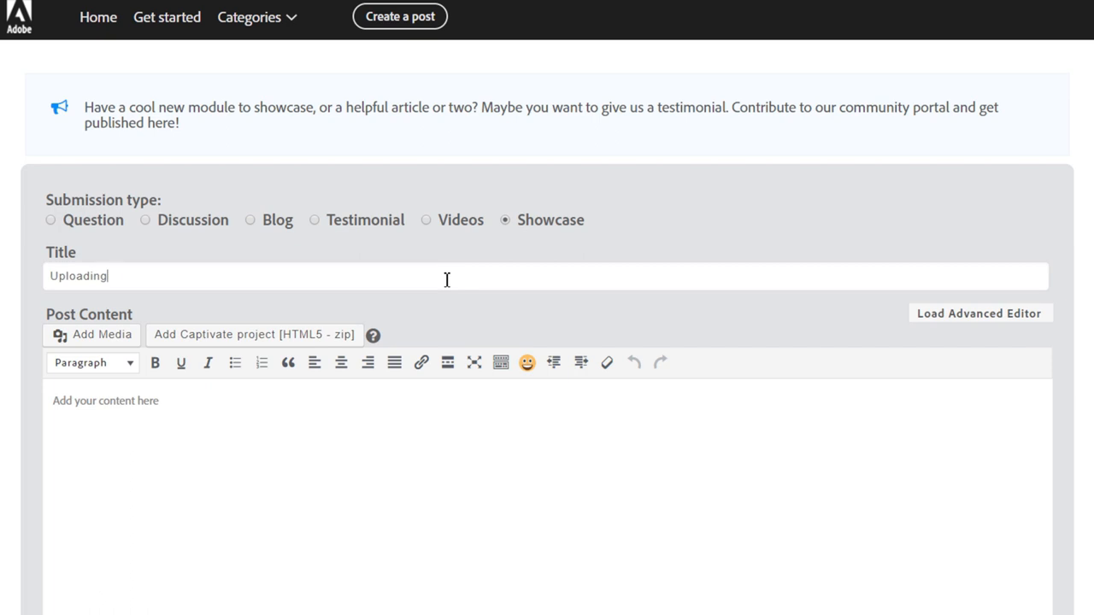
pyautogui.write('a Sample')
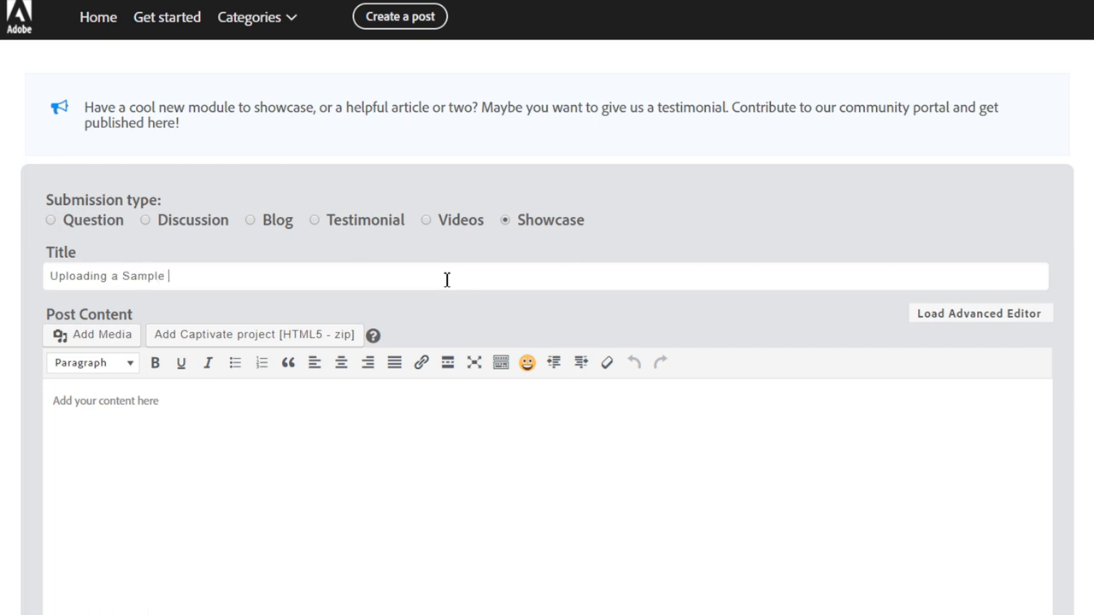
pyautogui.write('Project to the Adob')
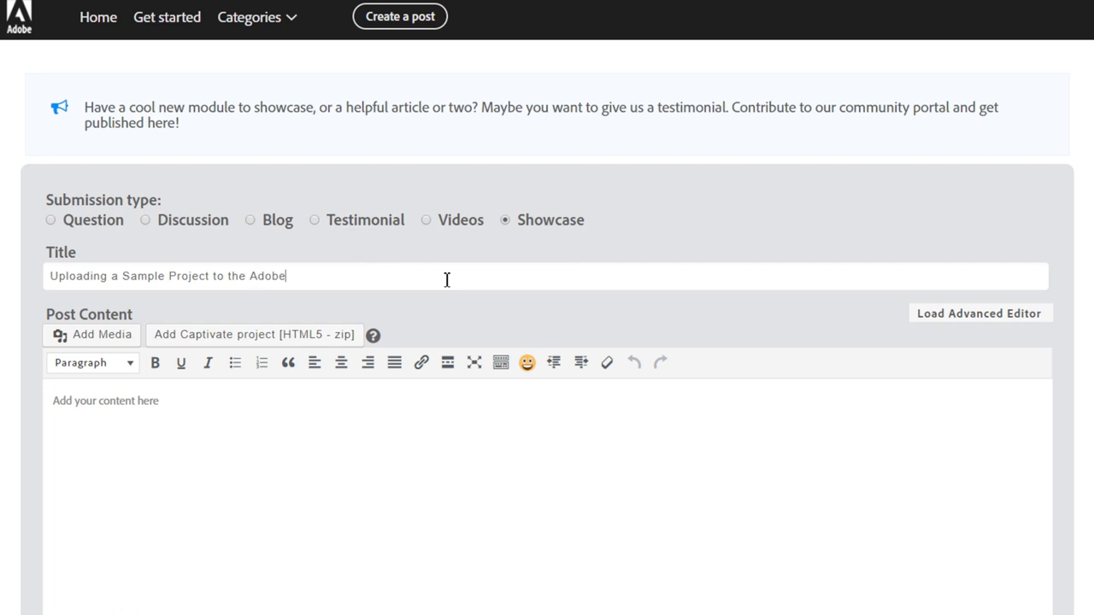
pyautogui.write('eLearn')
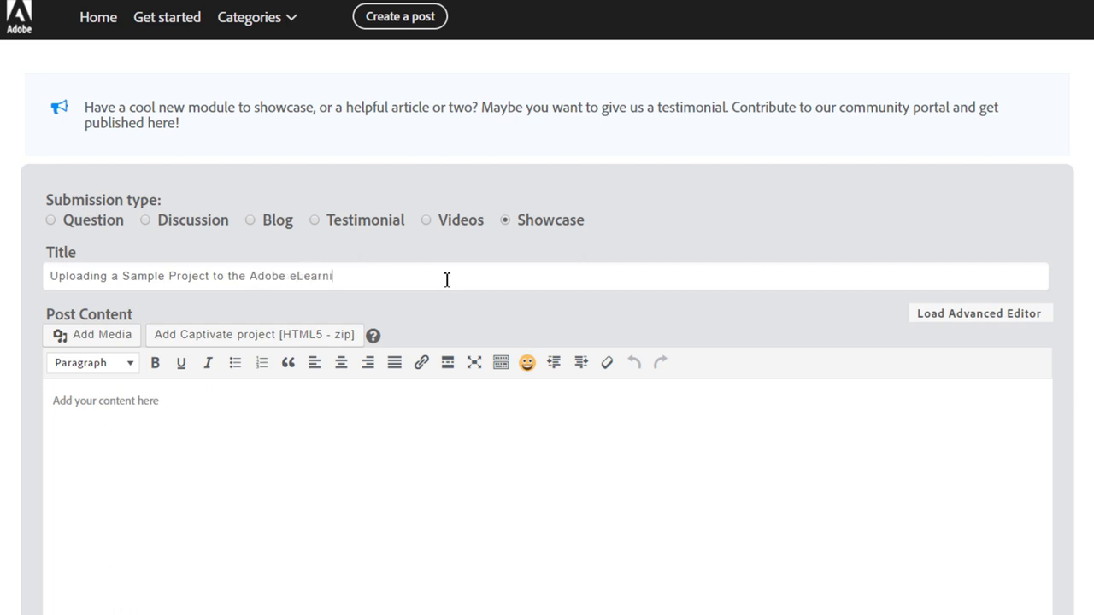
pyautogui.write('ing')
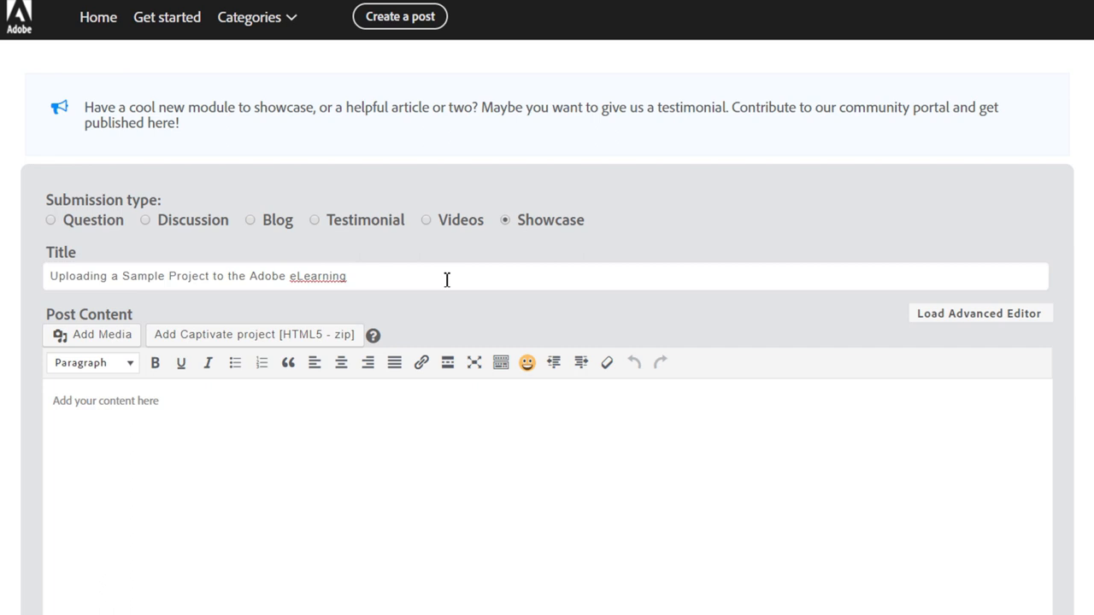
pyautogui.write('Community')
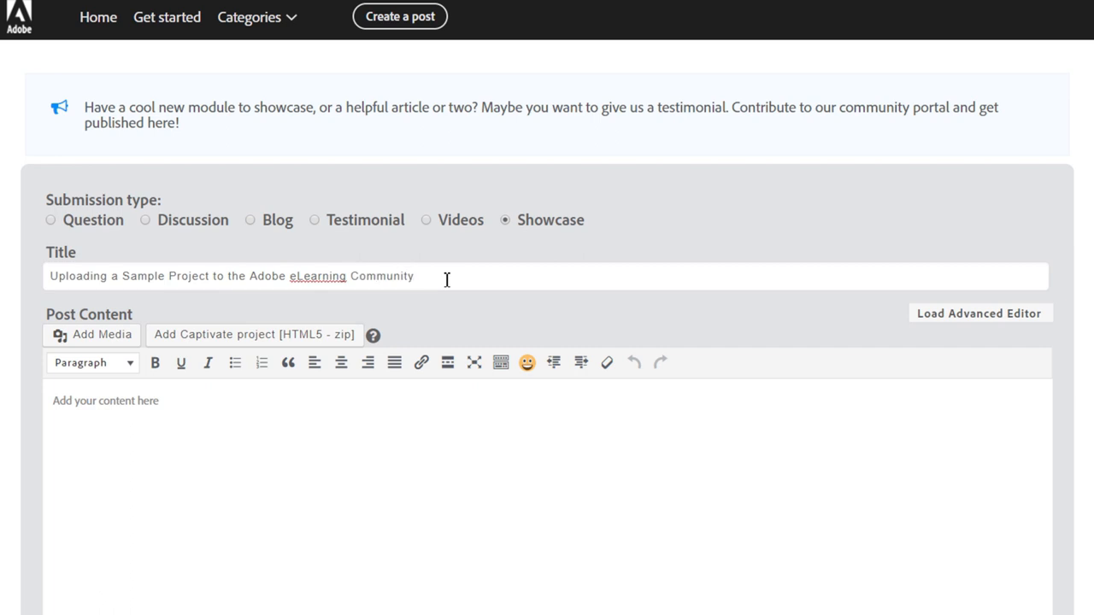
pyautogui.moveTo(421, 284)
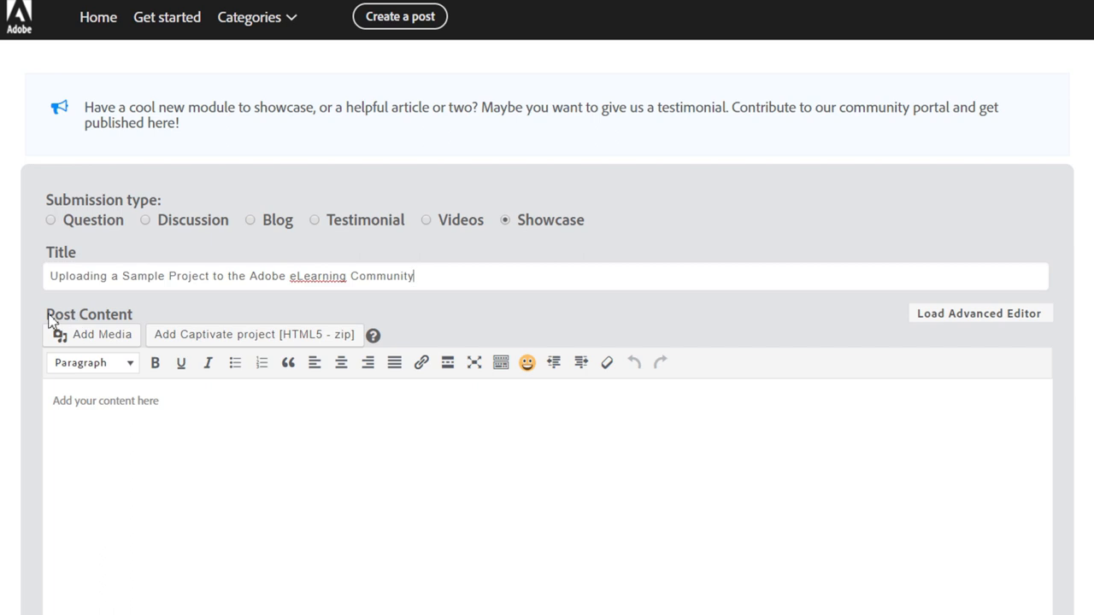
pyautogui.moveTo(84, 322)
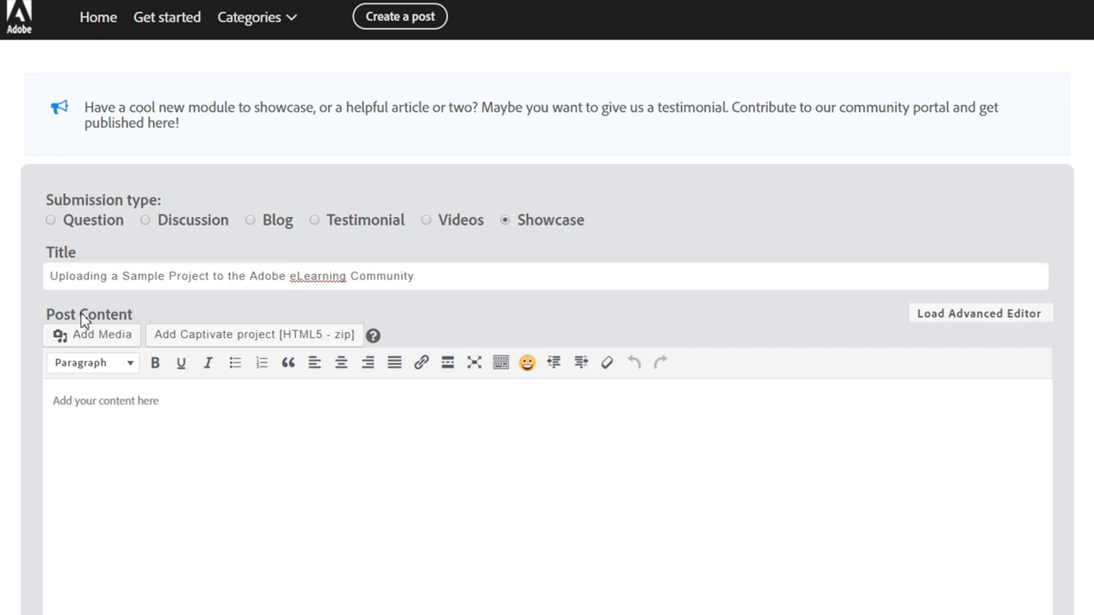
pyautogui.moveTo(92, 335)
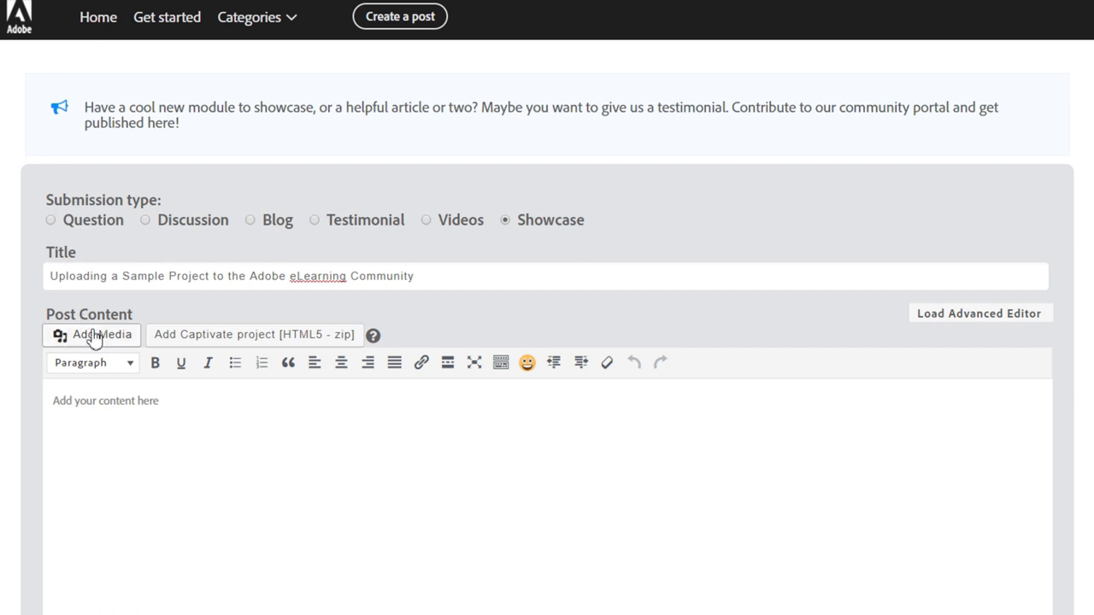
pyautogui.moveTo(215, 345)
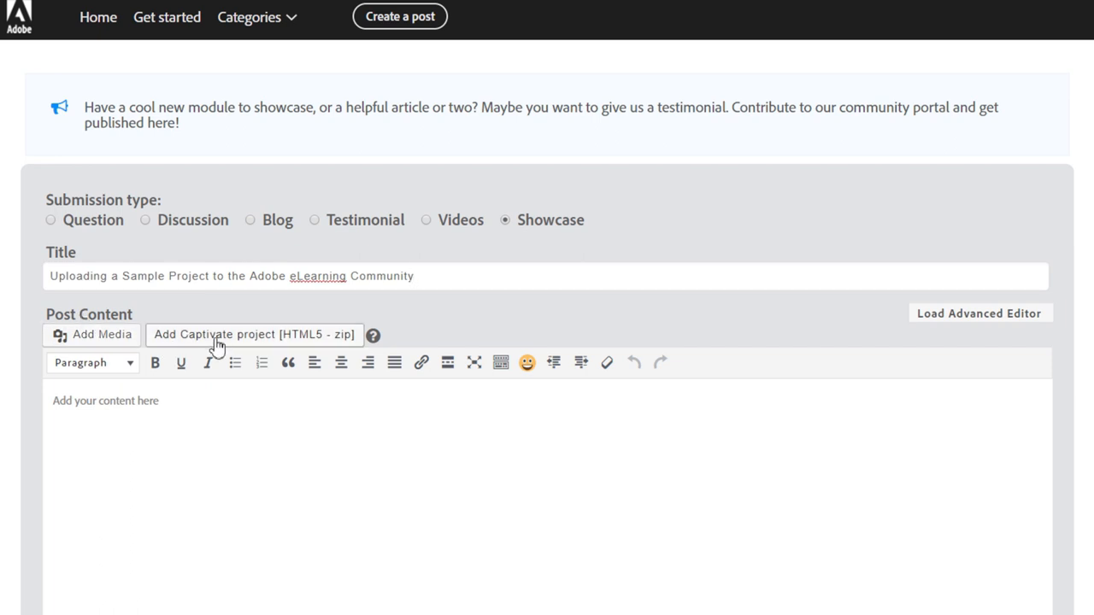
pyautogui.moveTo(283, 340)
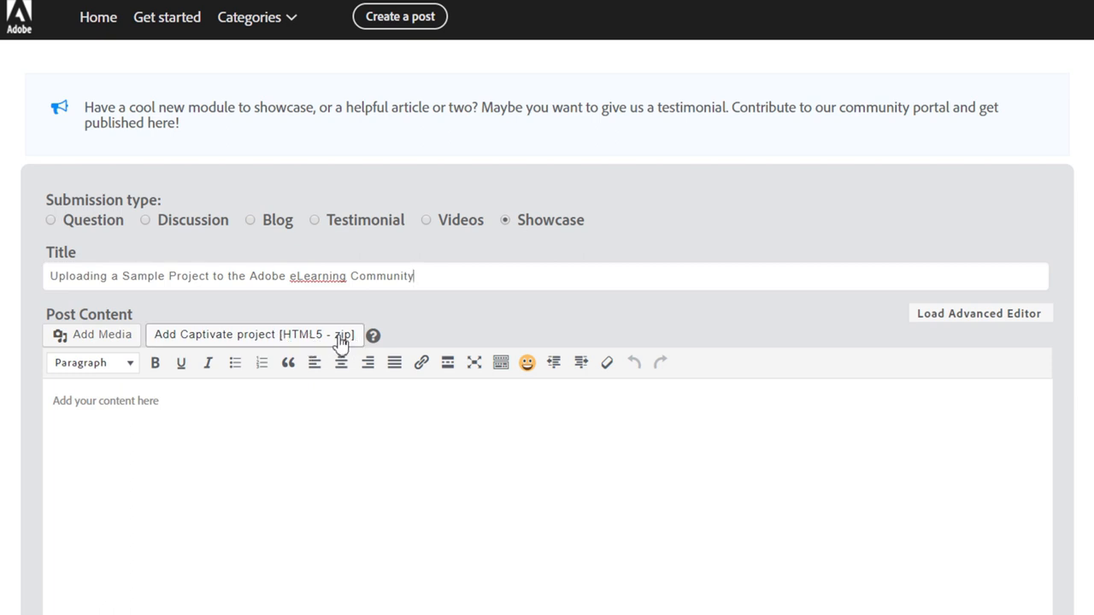
pyautogui.moveTo(289, 345)
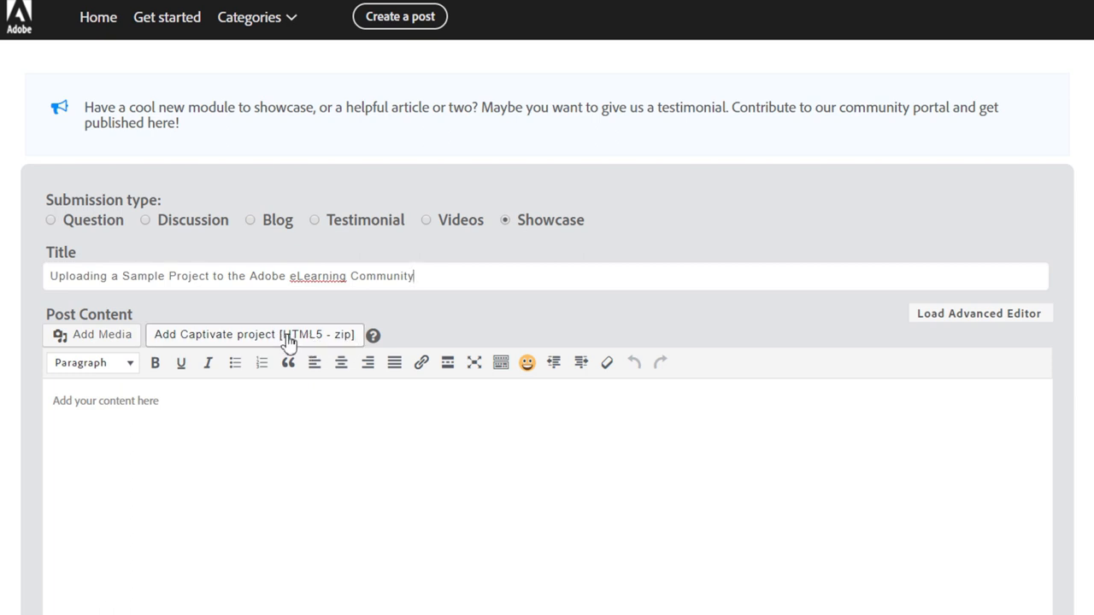
# Bring up the Insert Captivate Zipped Project uploader via 'Add Captivate project (HTML5 - zip)'
pyautogui.click(253, 333)
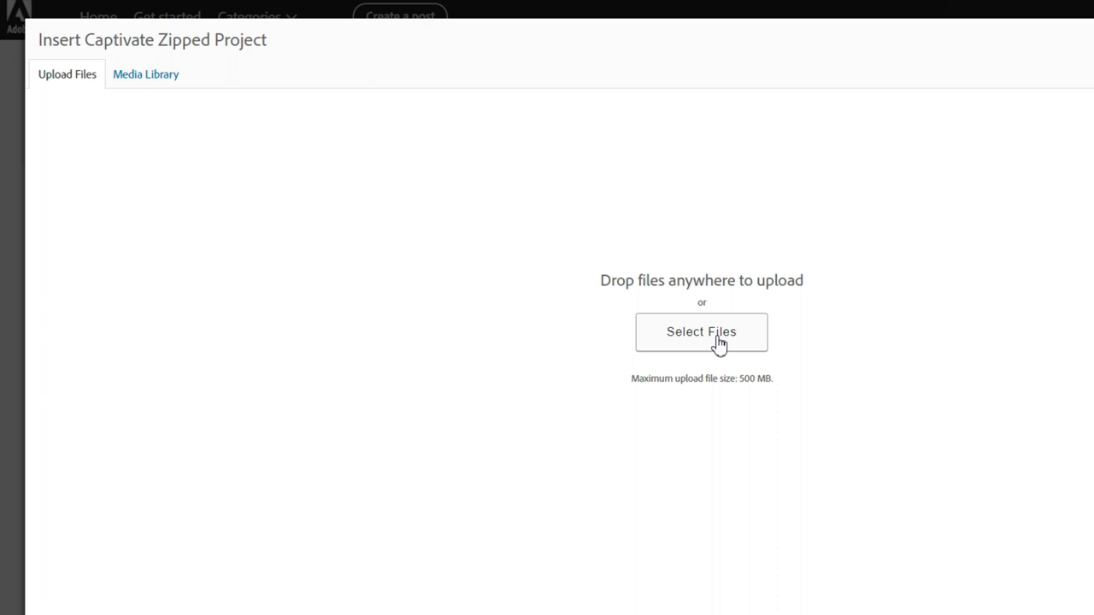
# Browse to the Desktop, select Sample Project.zip and upload it to the media library
pyautogui.click(701, 332)
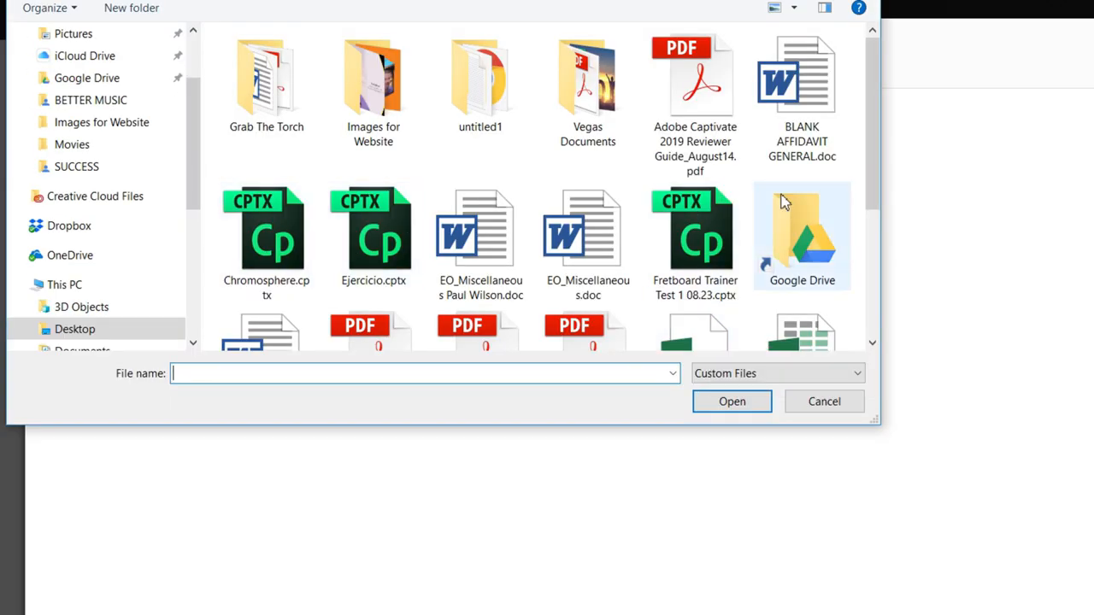
pyautogui.scroll(-3)
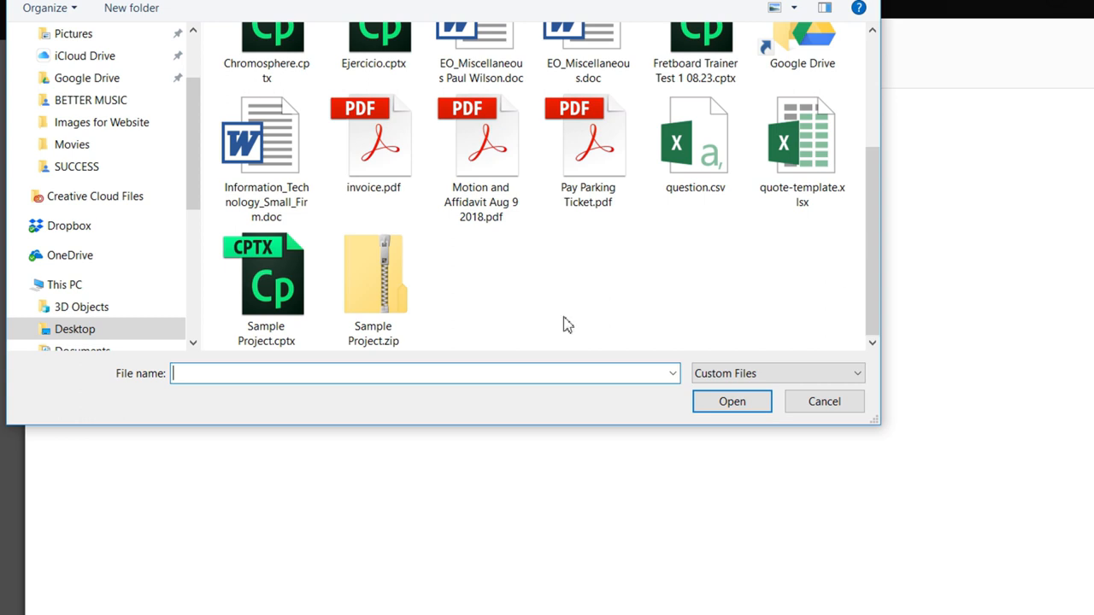
pyautogui.click(372, 288)
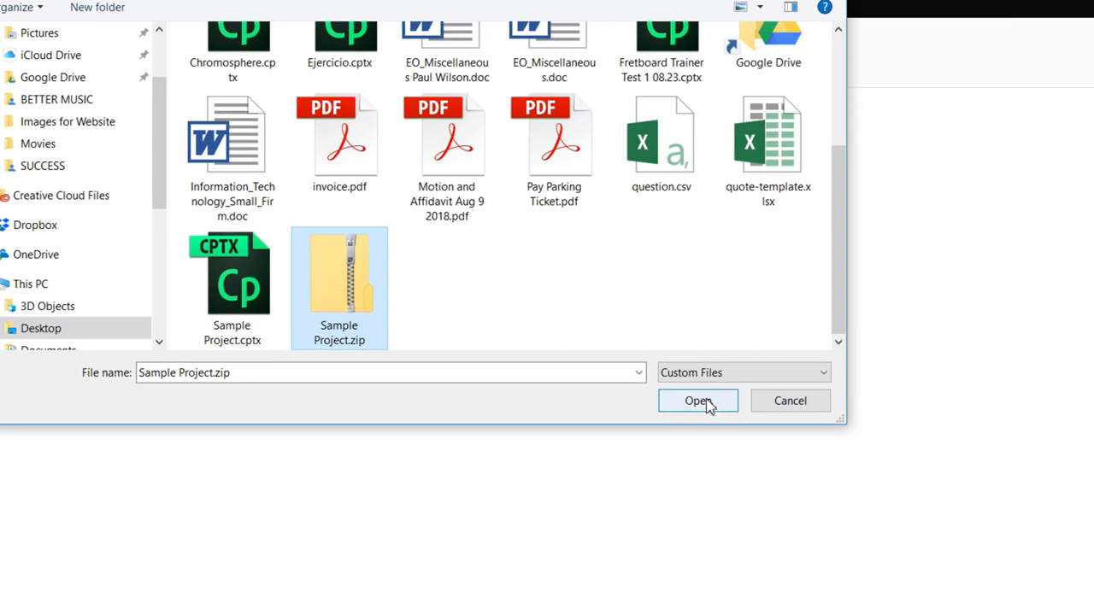
pyautogui.click(698, 400)
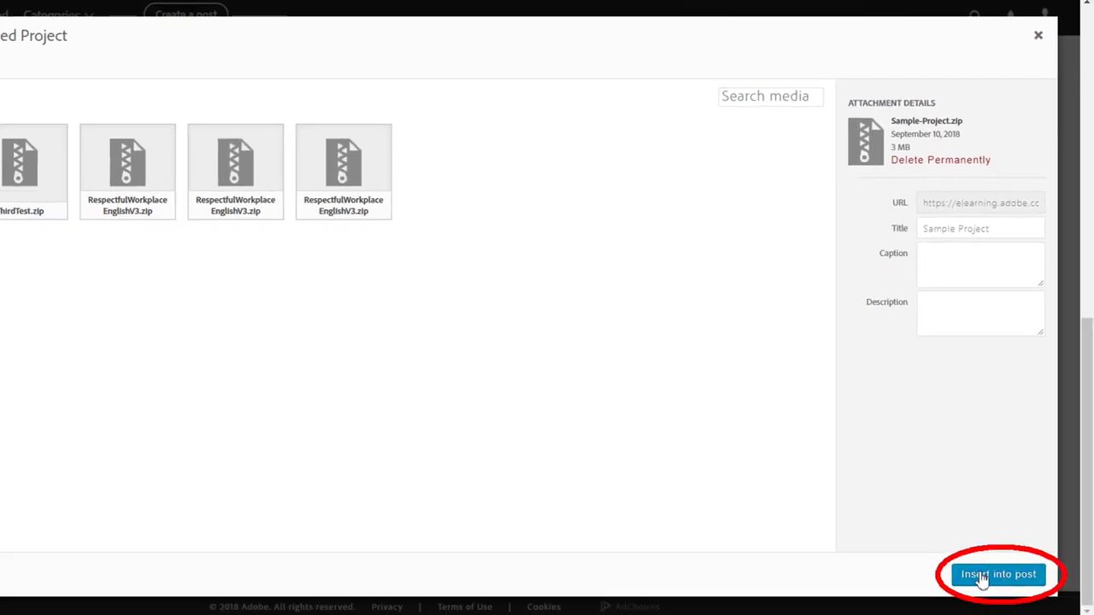
# Insert the uploaded project into the post content as captivate shortcode id 30069 and move to the Category field
pyautogui.click(998, 574)
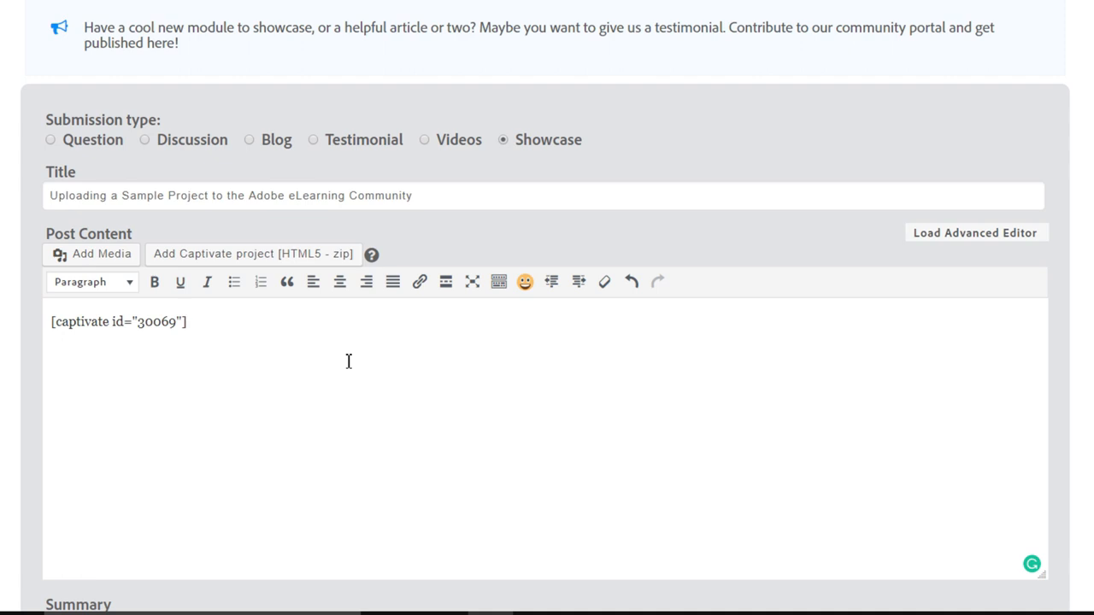
pyautogui.scroll(-3)
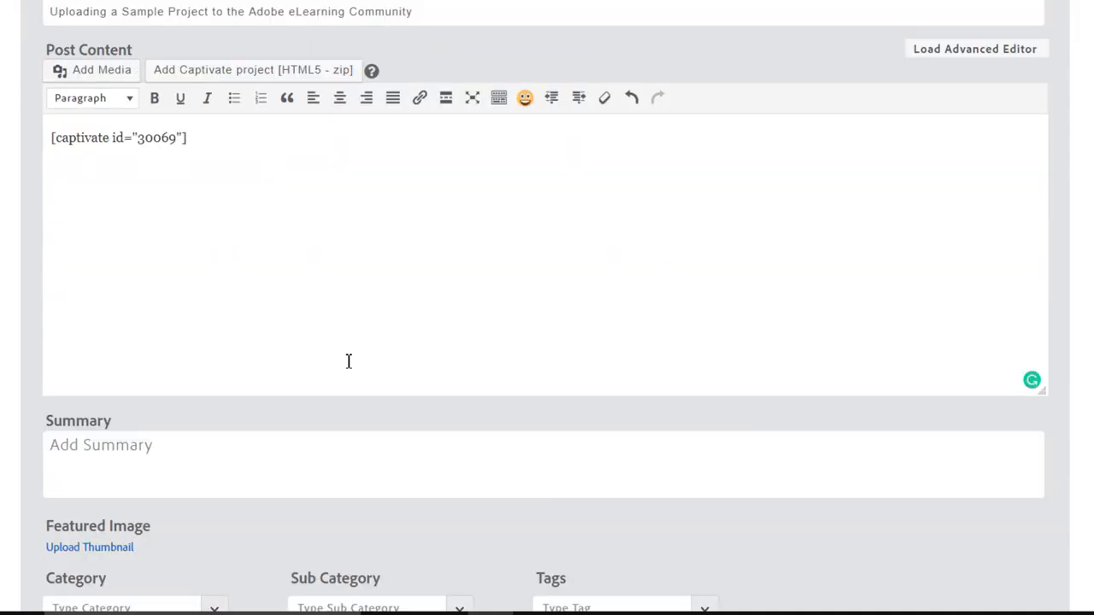
pyautogui.scroll(-3)
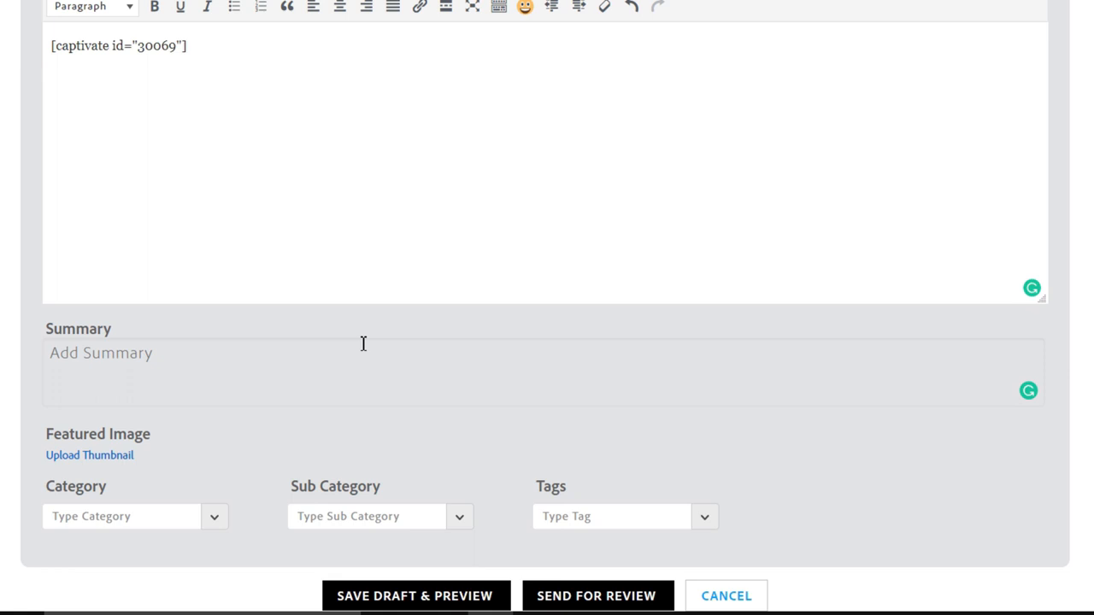
pyautogui.click(362, 352)
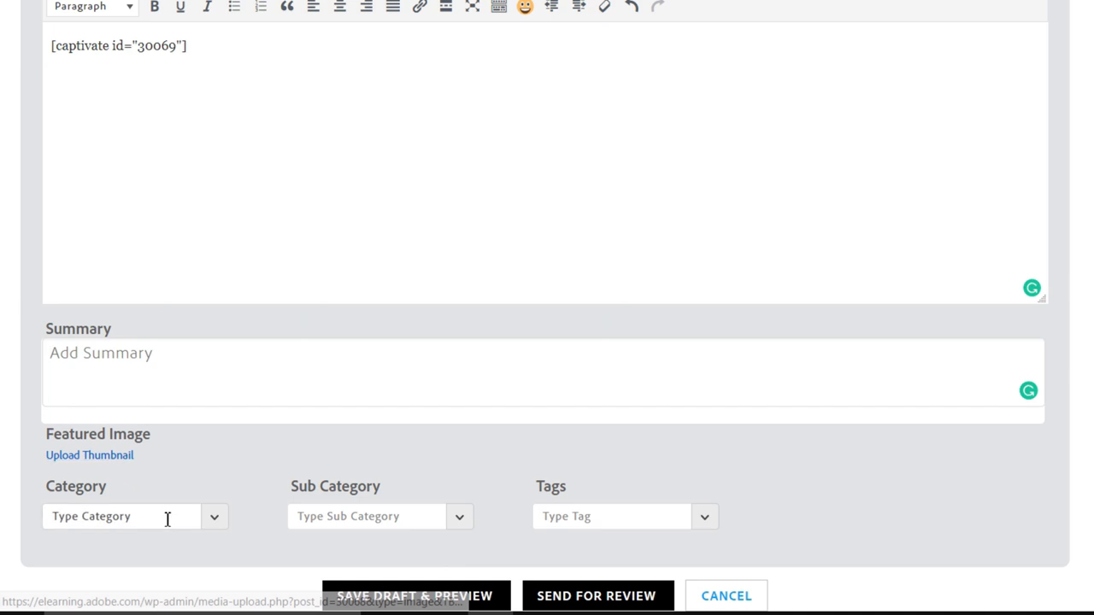
# Set the category to Adobe Captivate and the sub category to Tips and Tricks
pyautogui.write('c')
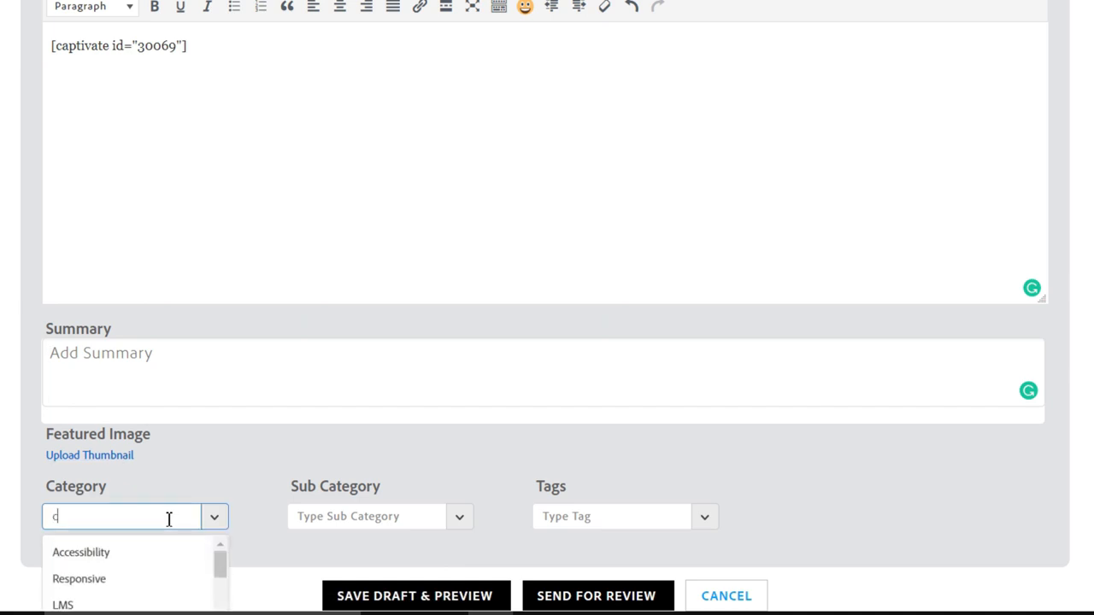
pyautogui.write('ap')
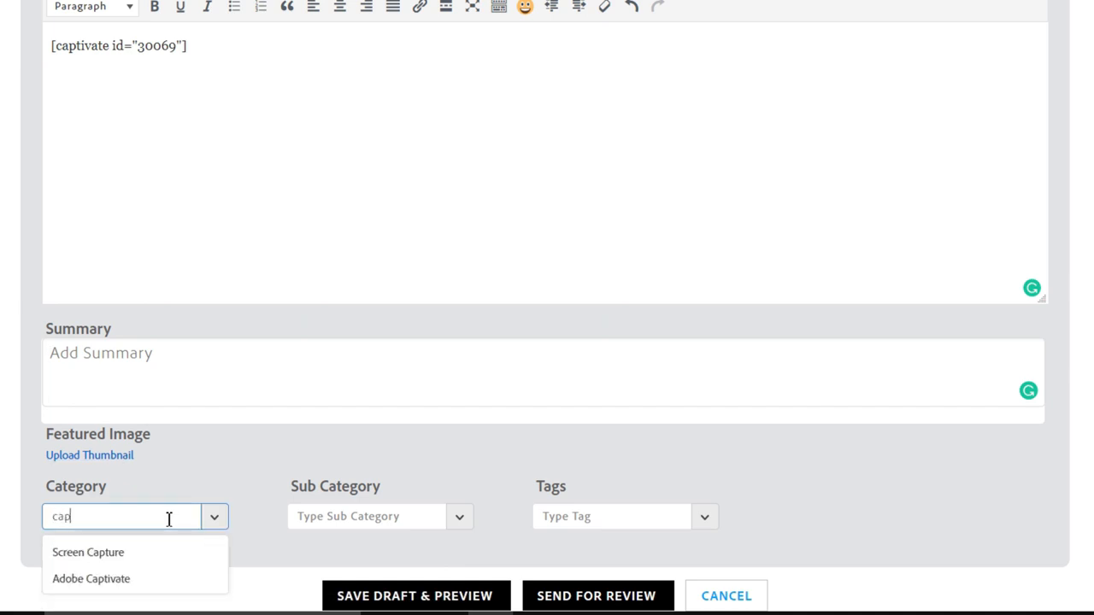
pyautogui.click(90, 577)
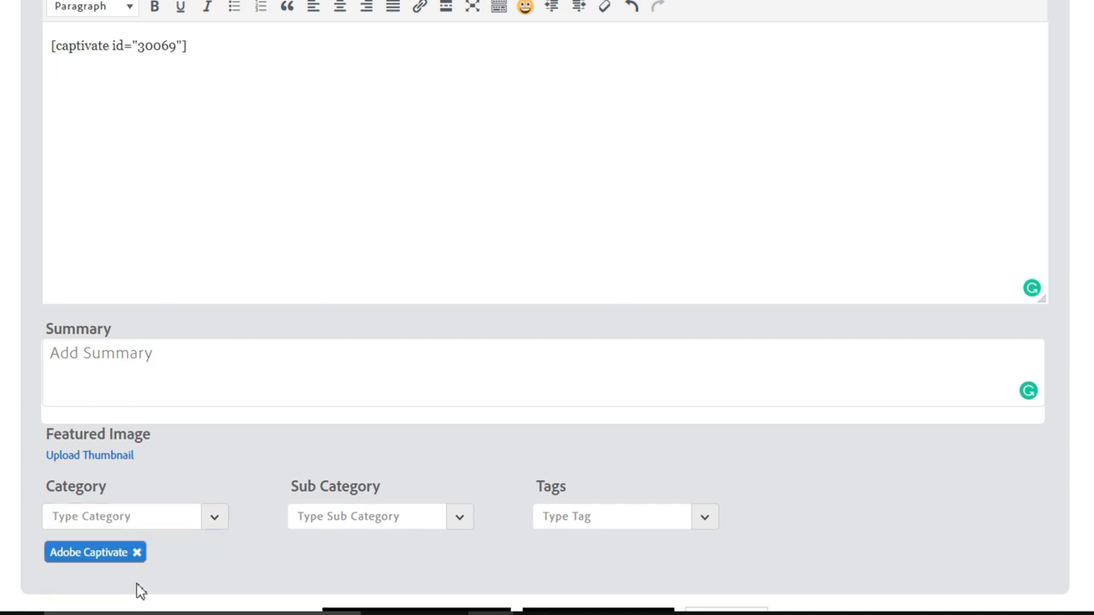
pyautogui.click(368, 516)
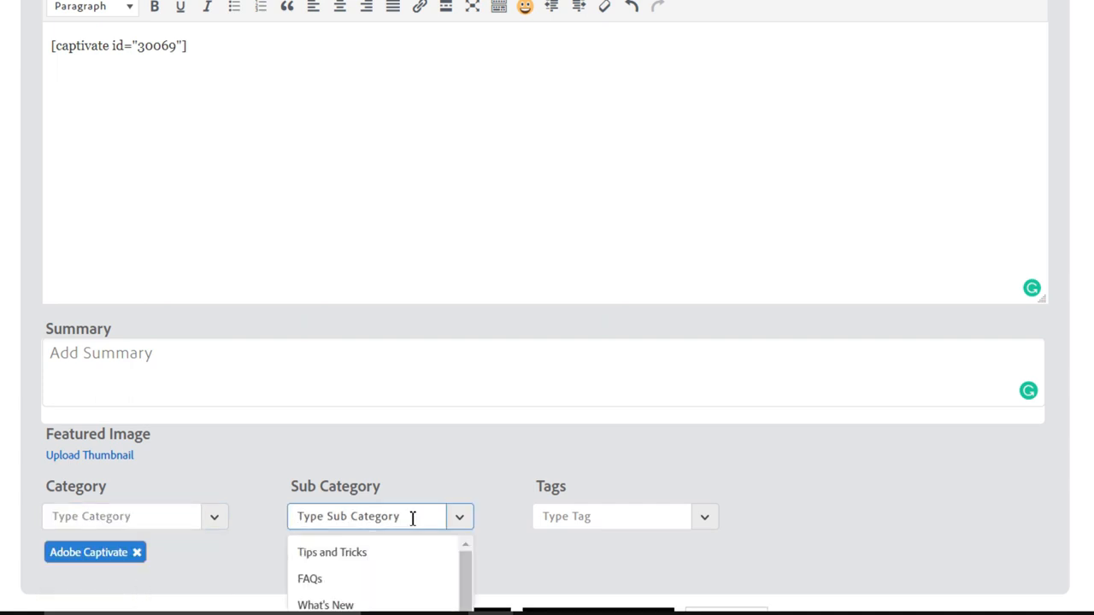
# Add the tag 'captivate publish' to the post
pyautogui.write('pu')
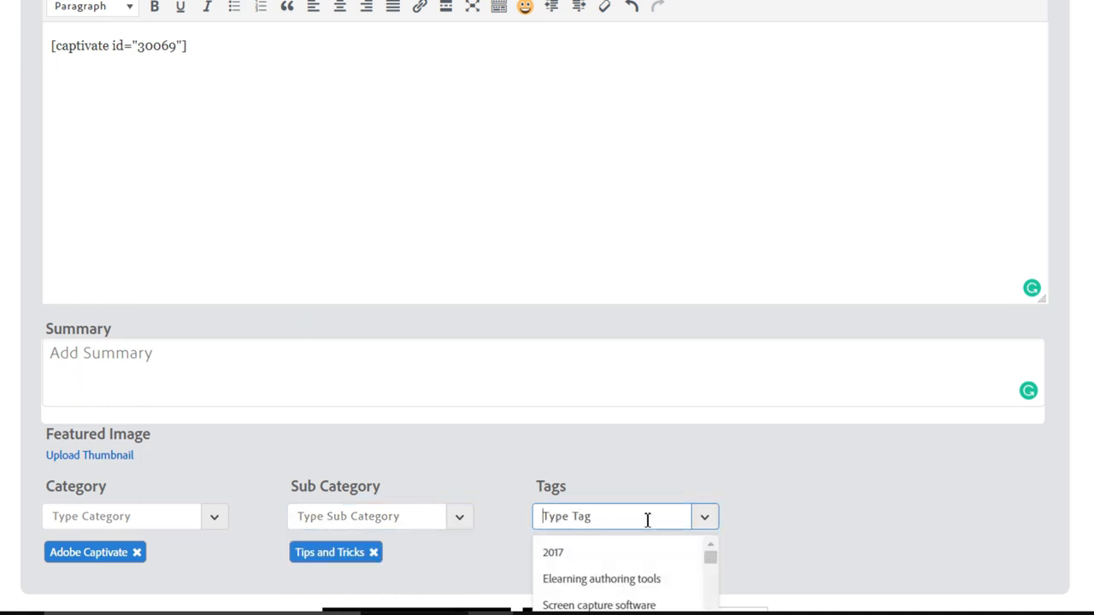
pyautogui.write('publi')
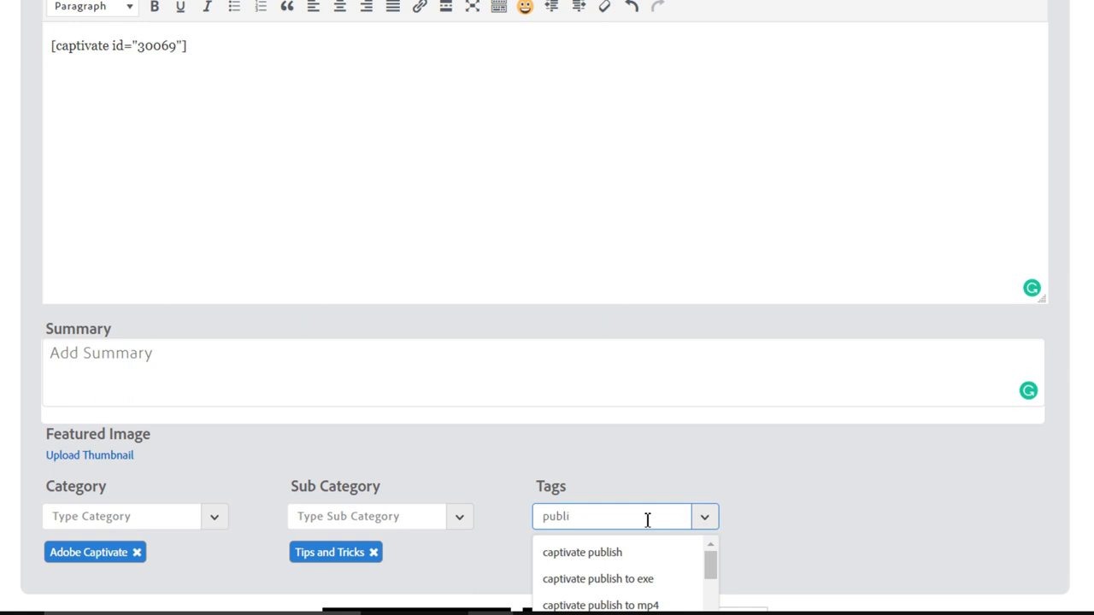
pyautogui.click(581, 552)
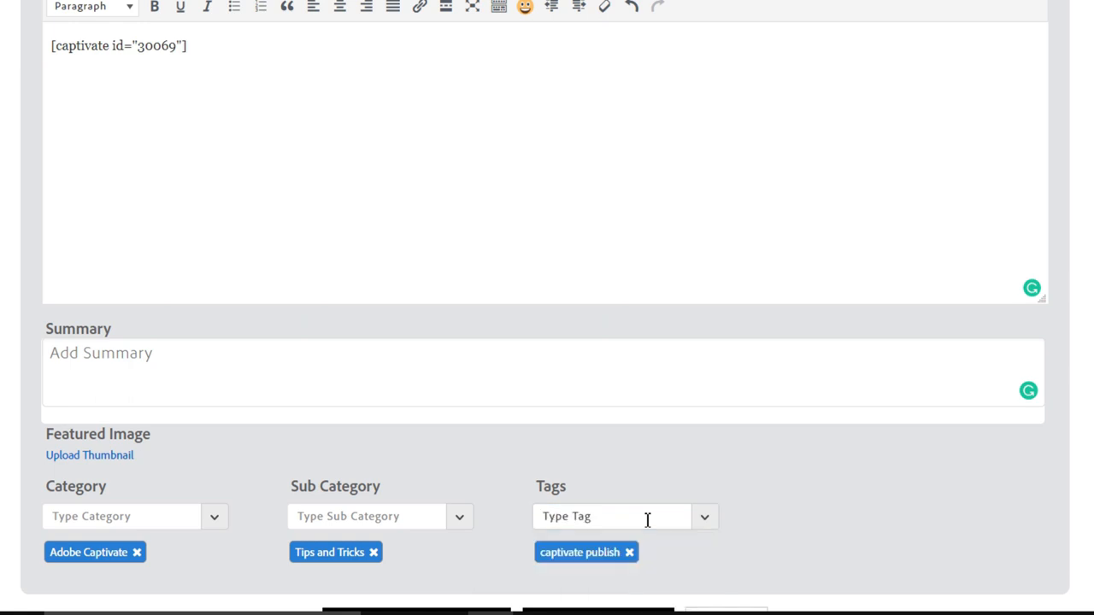
pyautogui.scroll(-3)
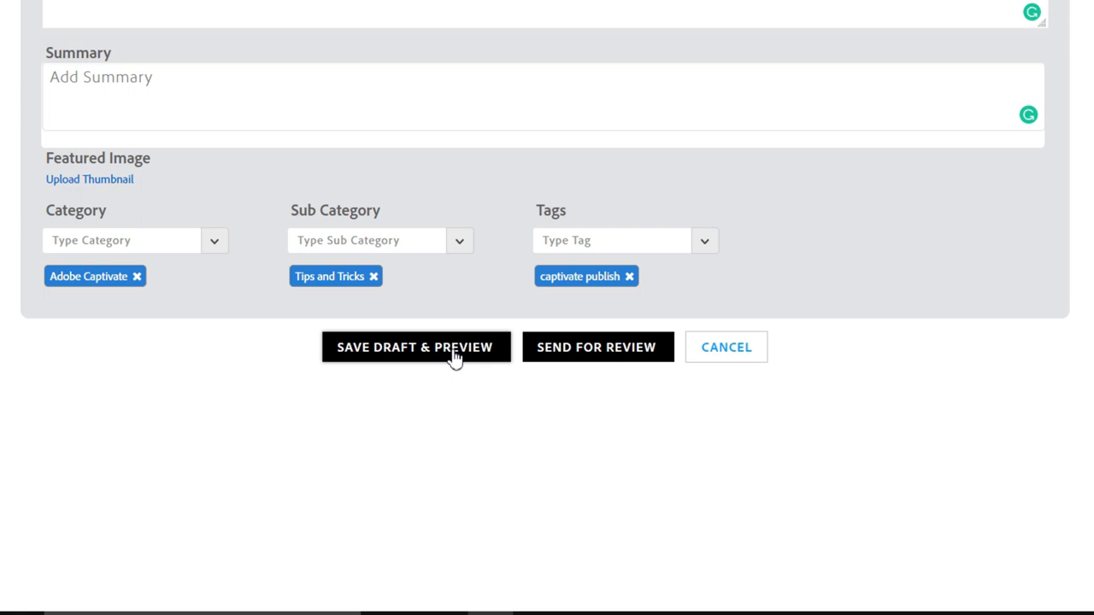
pyautogui.moveTo(425, 354)
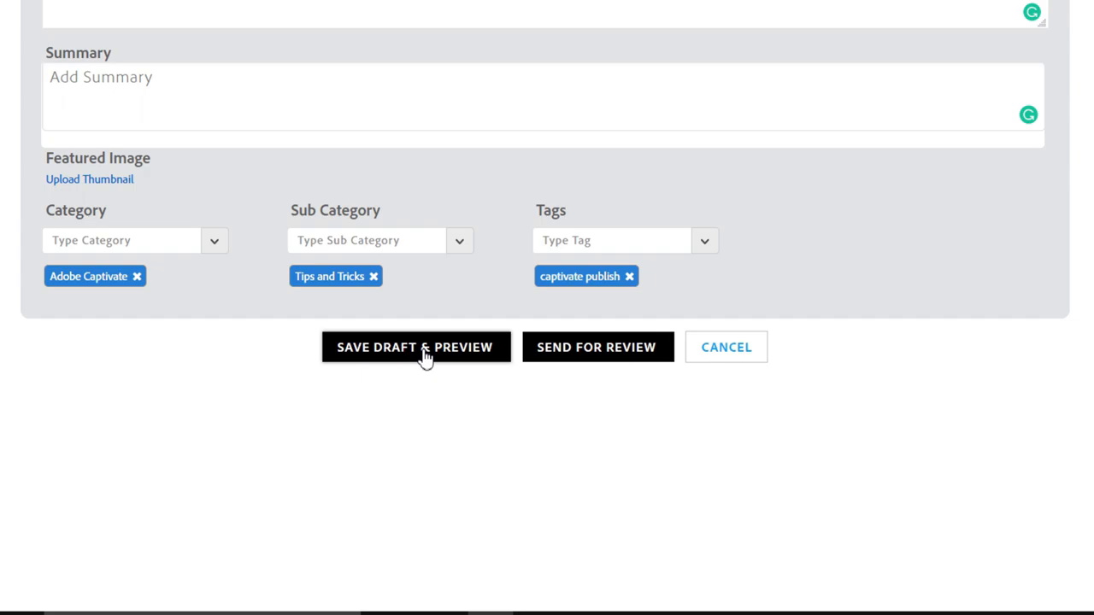
# Save the post with SAVE DRAFT & PREVIEW and wait for the draft preview to load
pyautogui.click(416, 347)
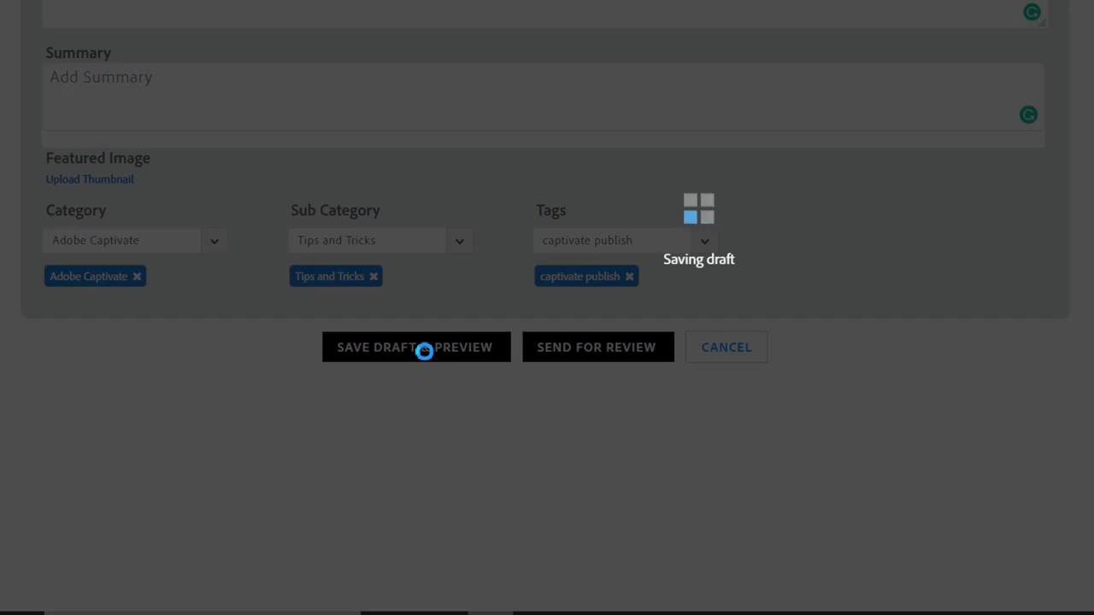
pyautogui.click(415, 346)
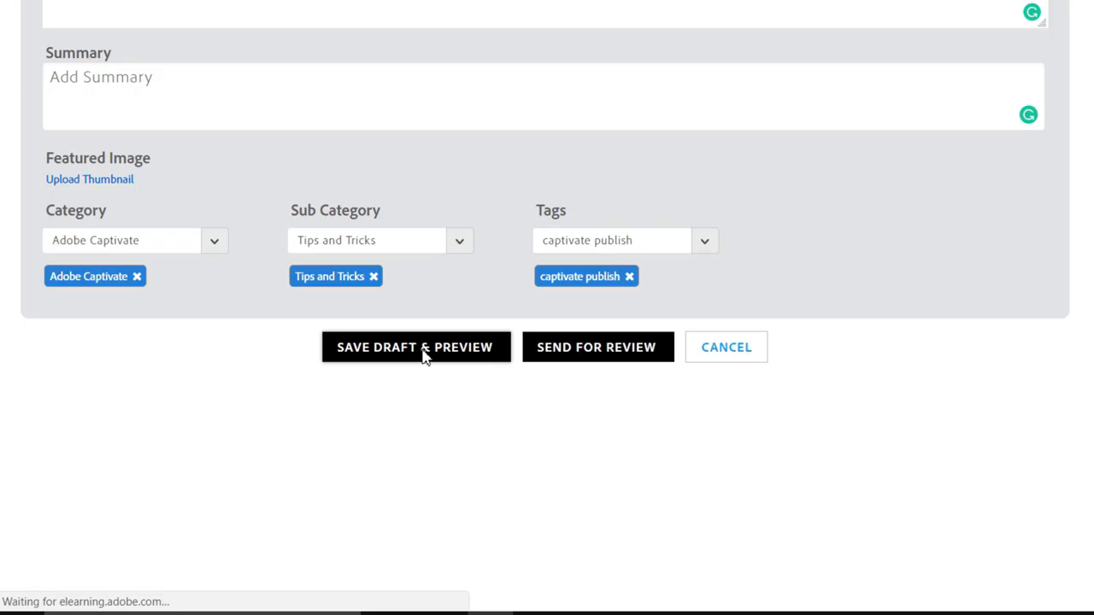
pyautogui.click(415, 345)
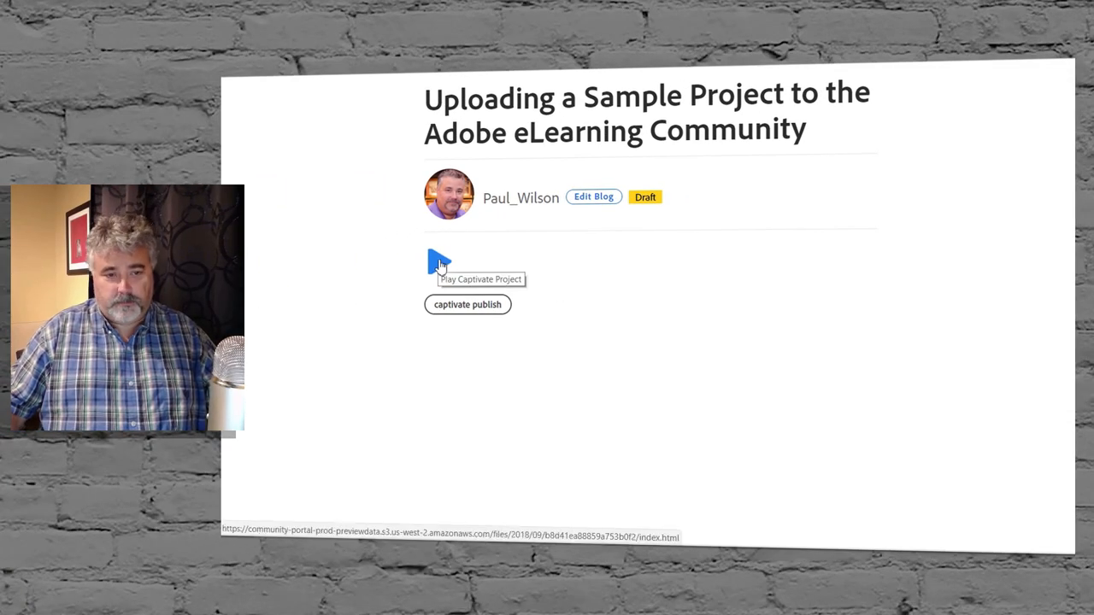
# Start the embedded Captivate project and continue past its title slide to the first True/False question
pyautogui.click(439, 264)
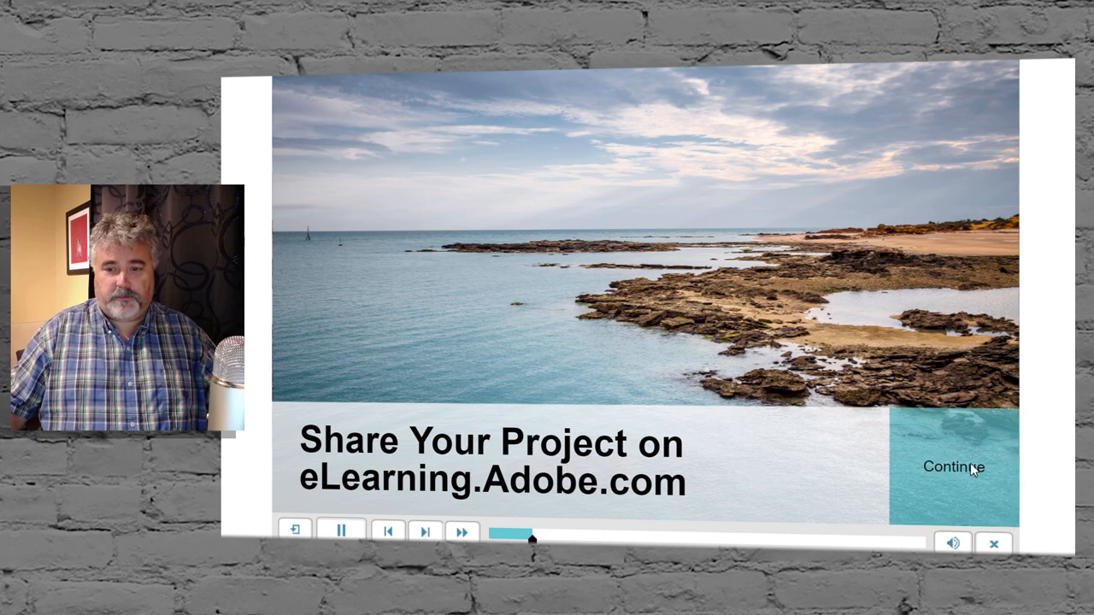
pyautogui.click(953, 467)
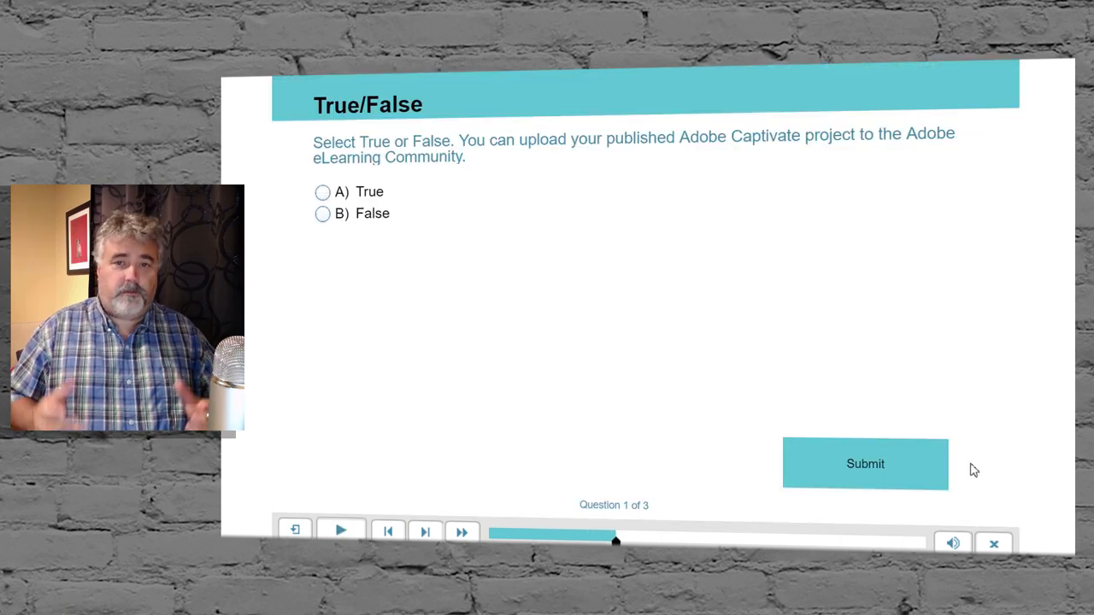